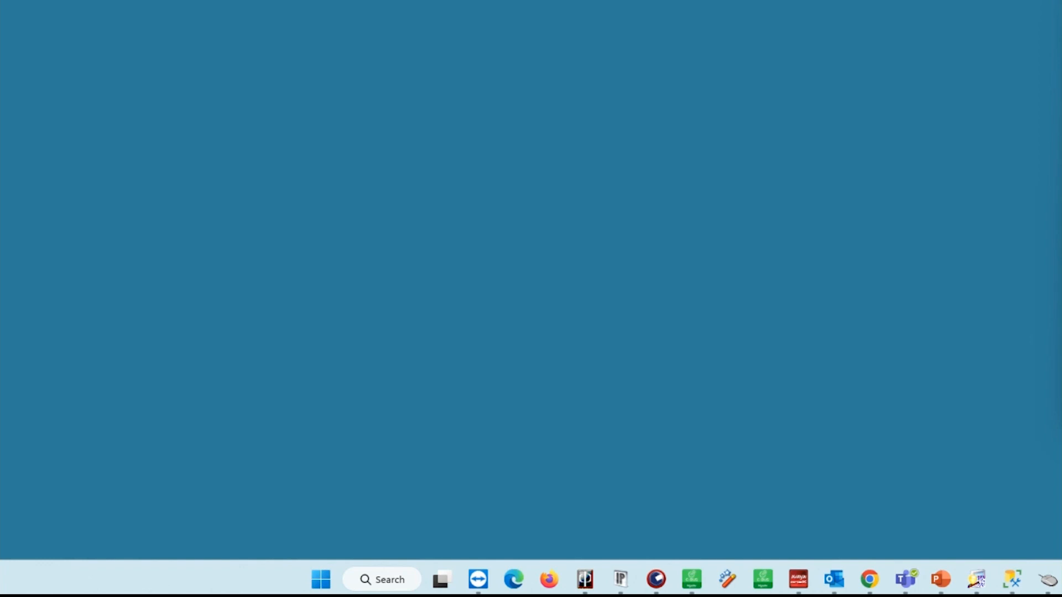
{"action": "mouse_move", "coordinate": [608, 518]}
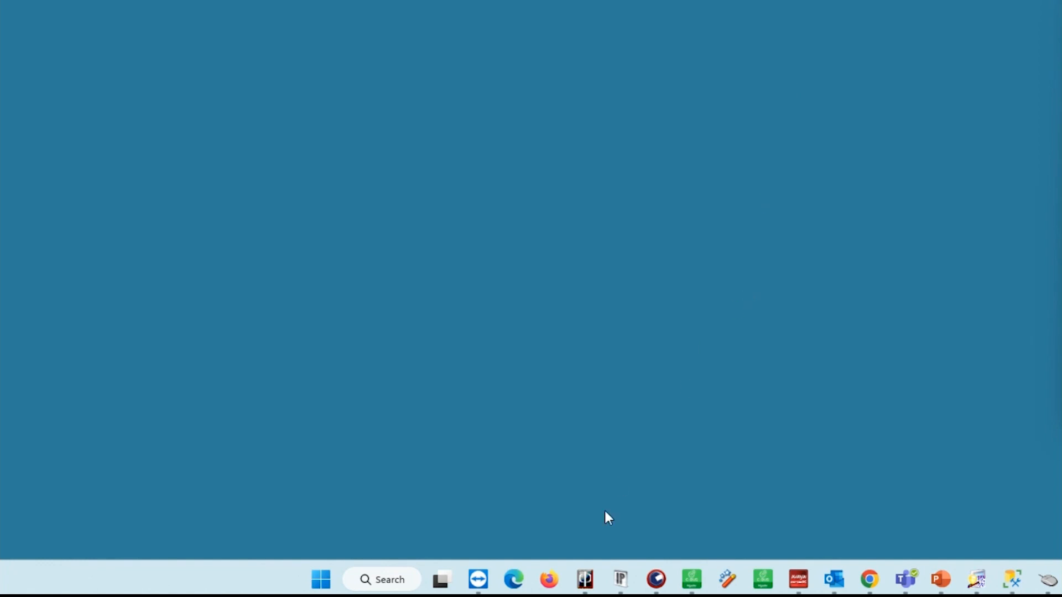
Scan the network and select the CNI2 interface at 192.168.1.4 among four devices.
{"action": "left_click", "coordinate": [619, 578]}
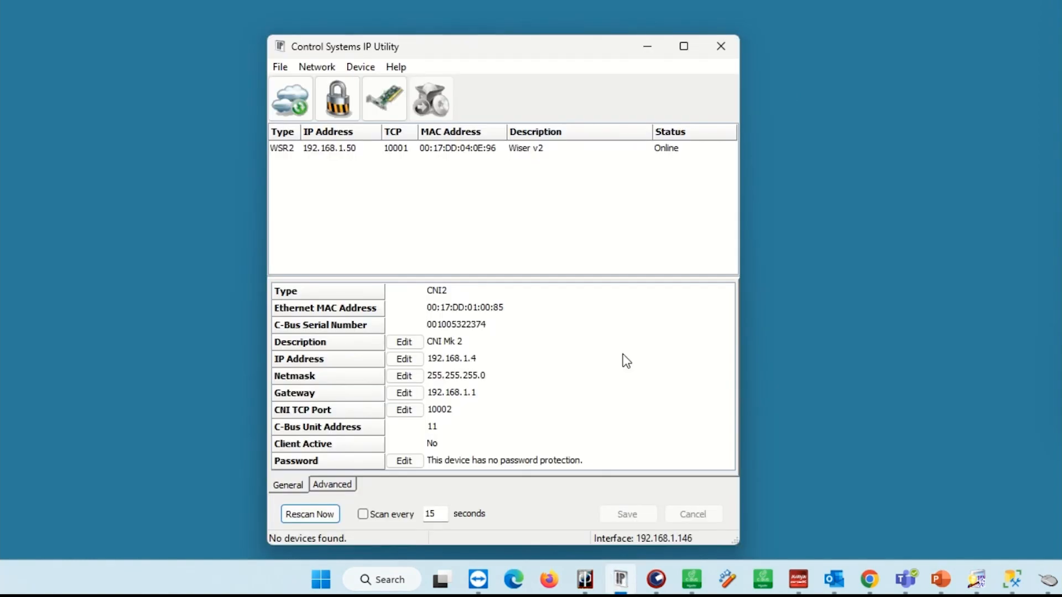
{"action": "mouse_move", "coordinate": [502, 212]}
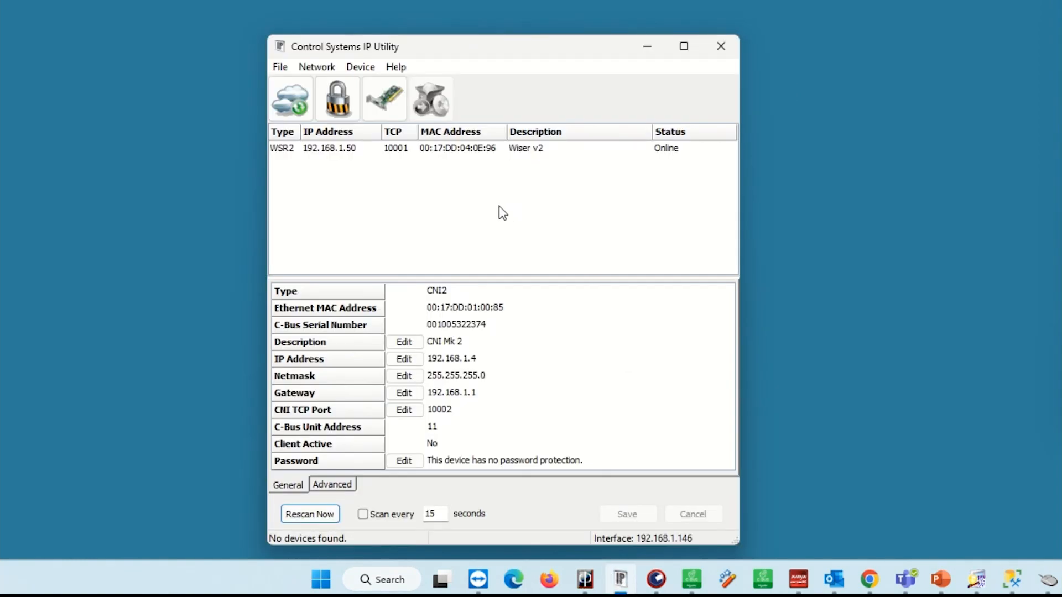
{"action": "mouse_move", "coordinate": [321, 129]}
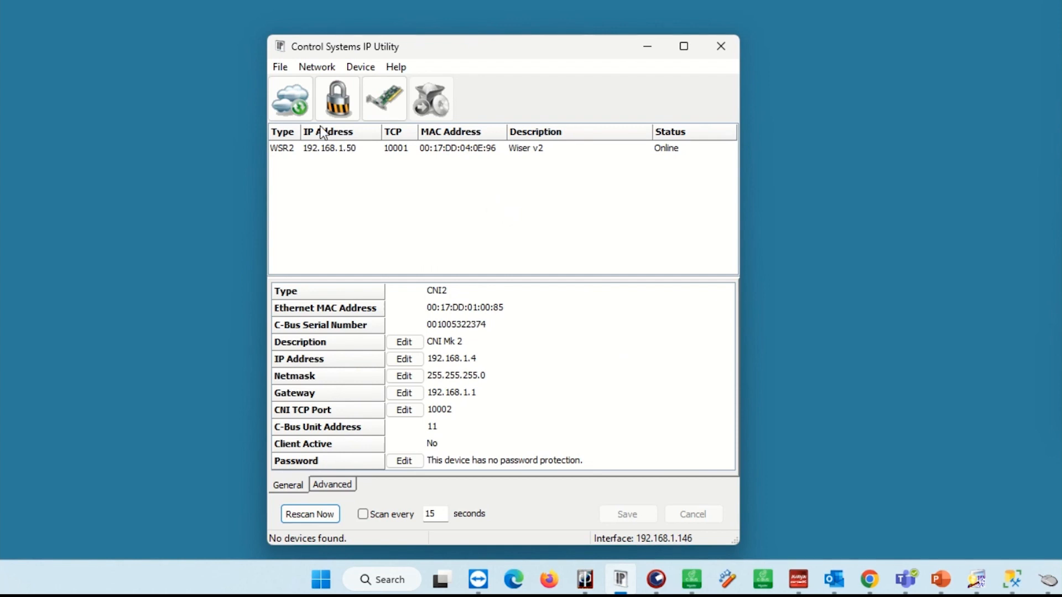
{"action": "left_click", "coordinate": [310, 514]}
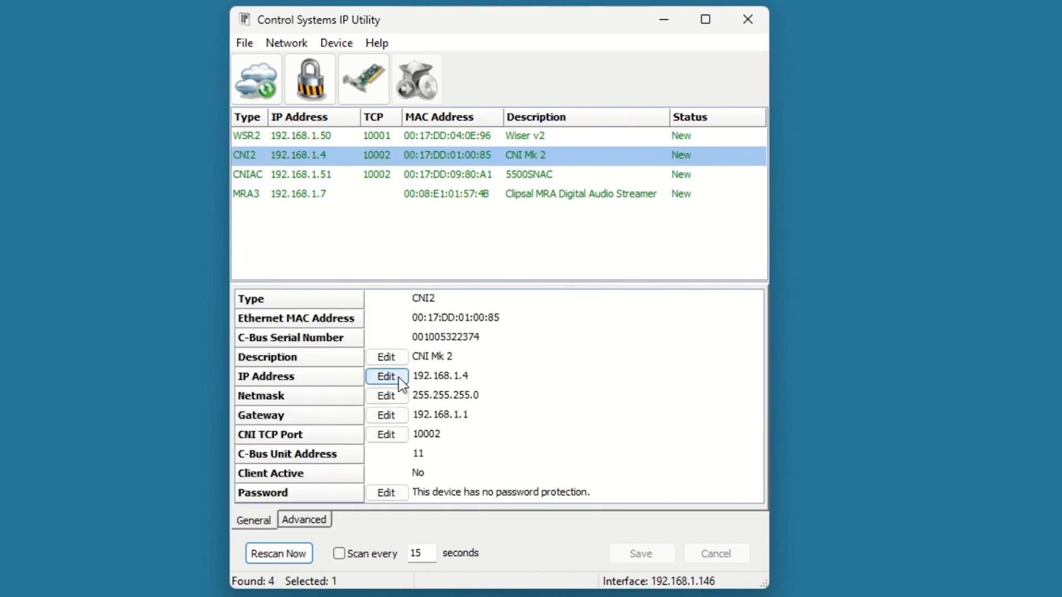
Change the CNI2's IP address to 192.168.1.200 and save it to the device.
{"action": "left_click", "coordinate": [387, 376]}
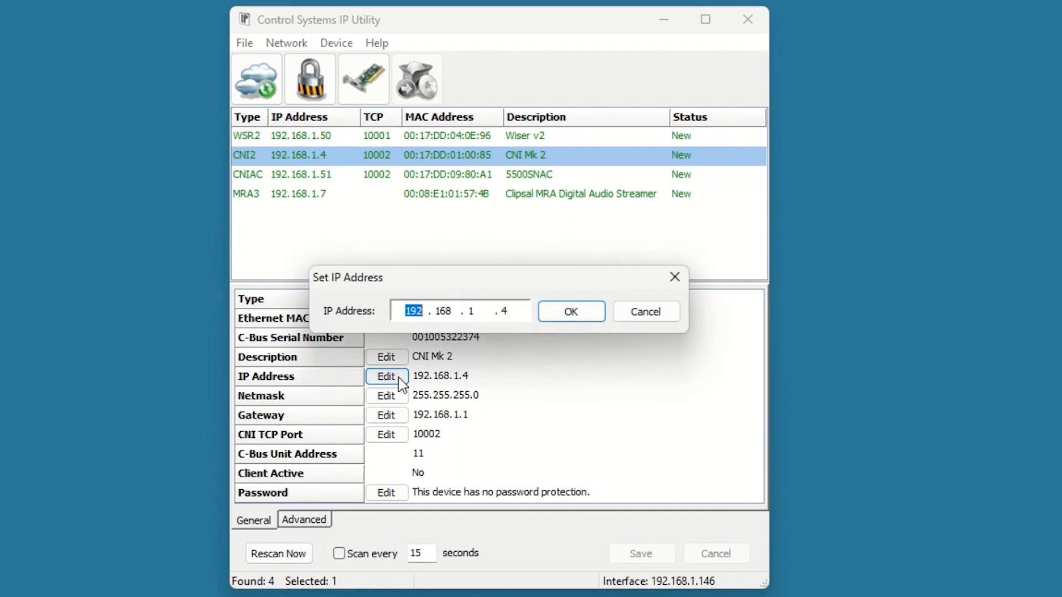
{"action": "mouse_move", "coordinate": [514, 310]}
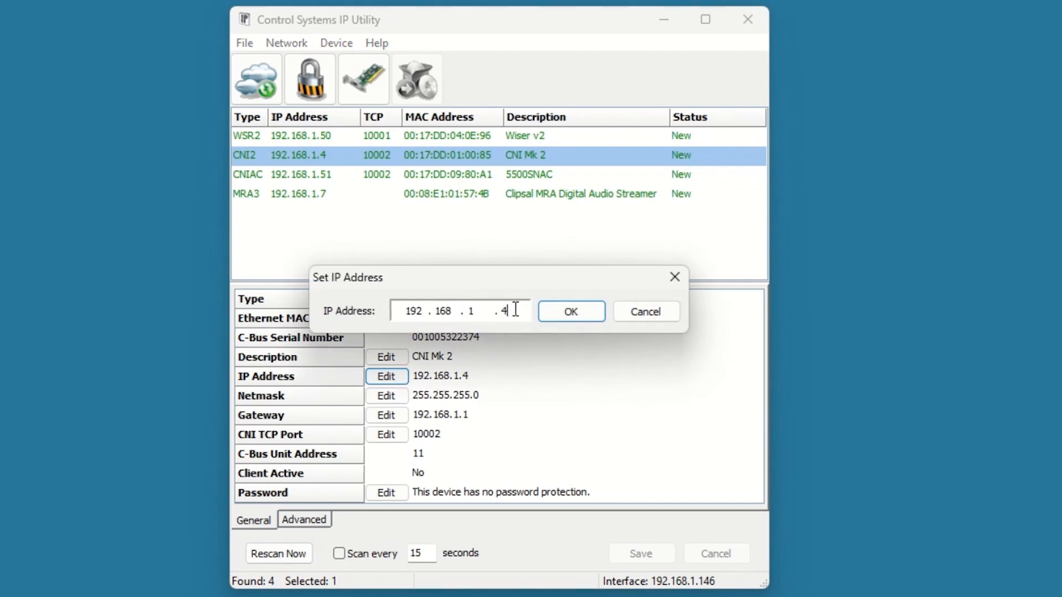
{"action": "type", "text": "2"}
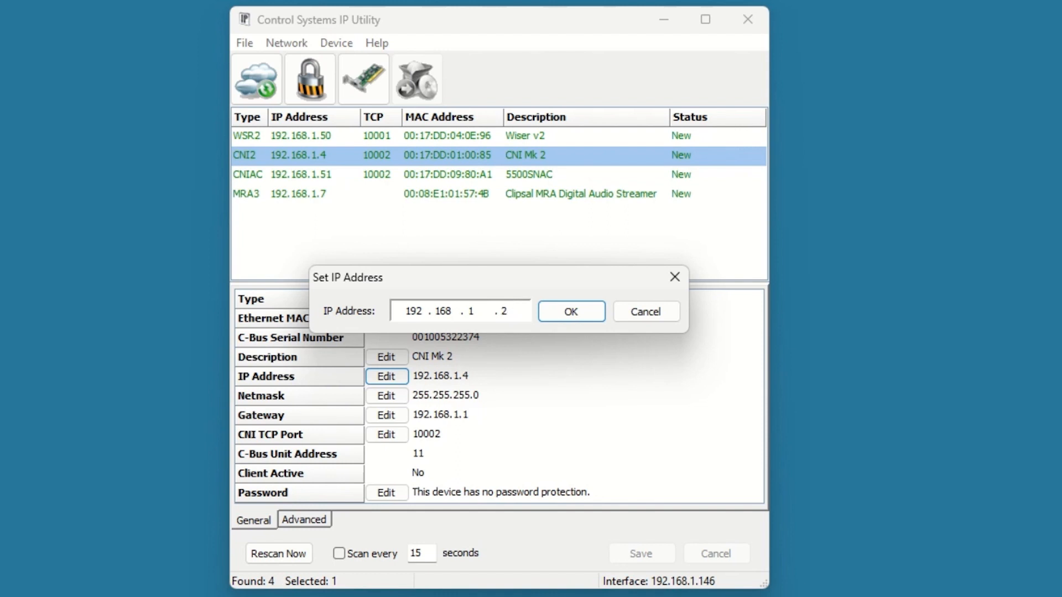
{"action": "type", "text": "00"}
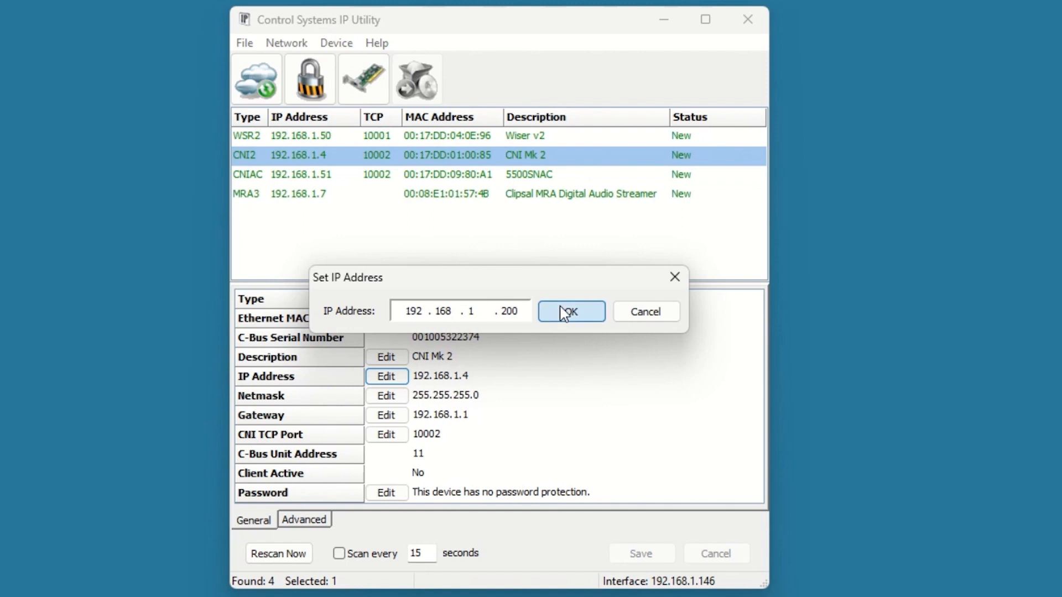
{"action": "left_click", "coordinate": [571, 312]}
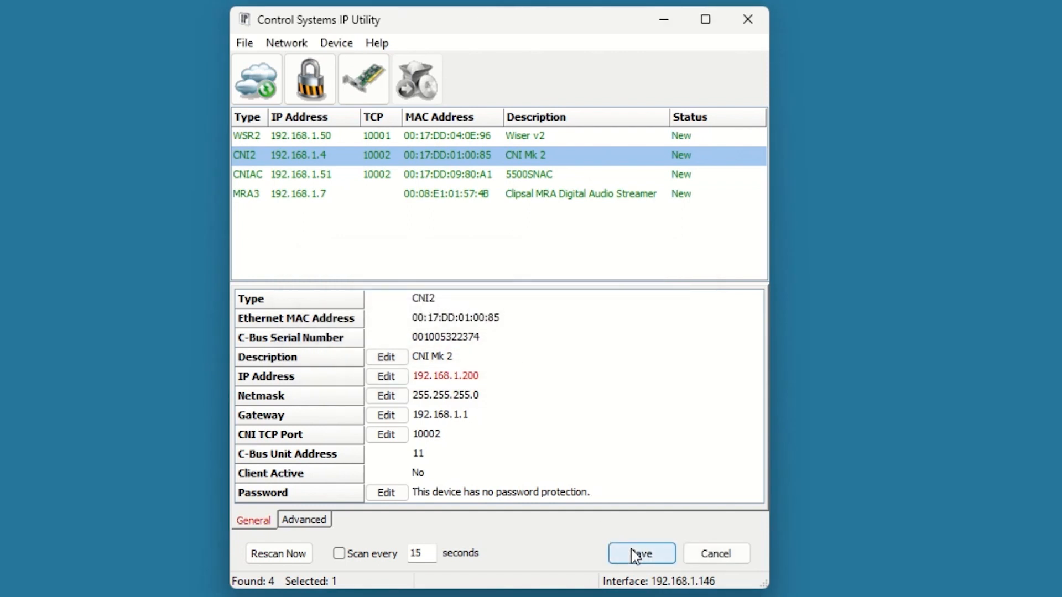
{"action": "left_click", "coordinate": [640, 553]}
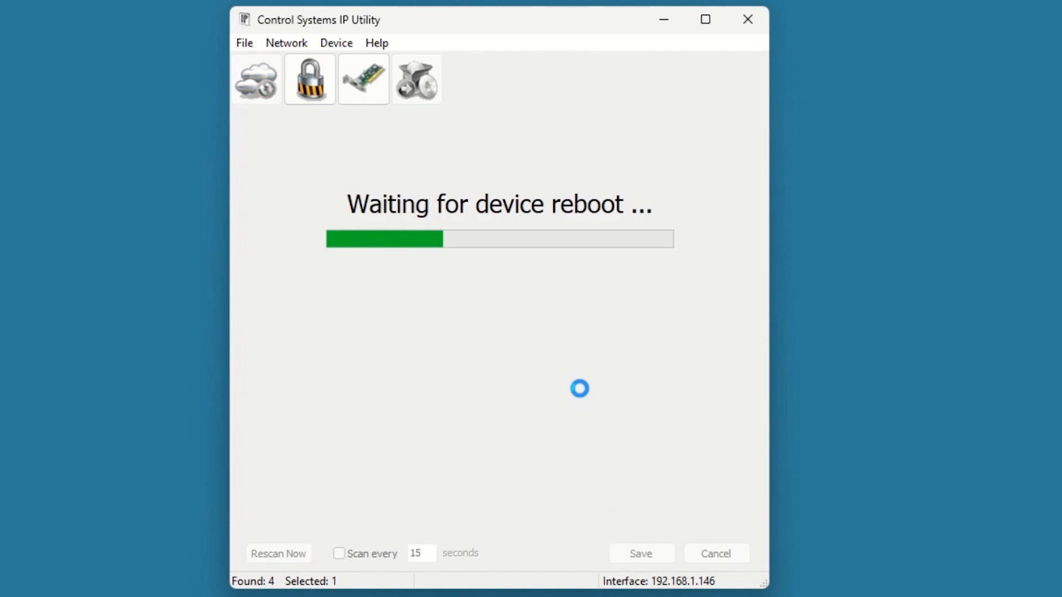